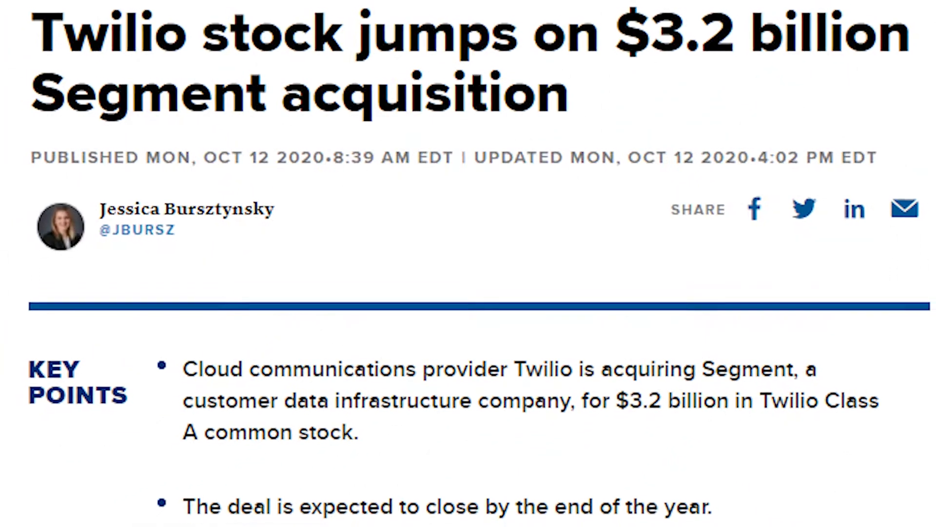
scroll("down", 3)
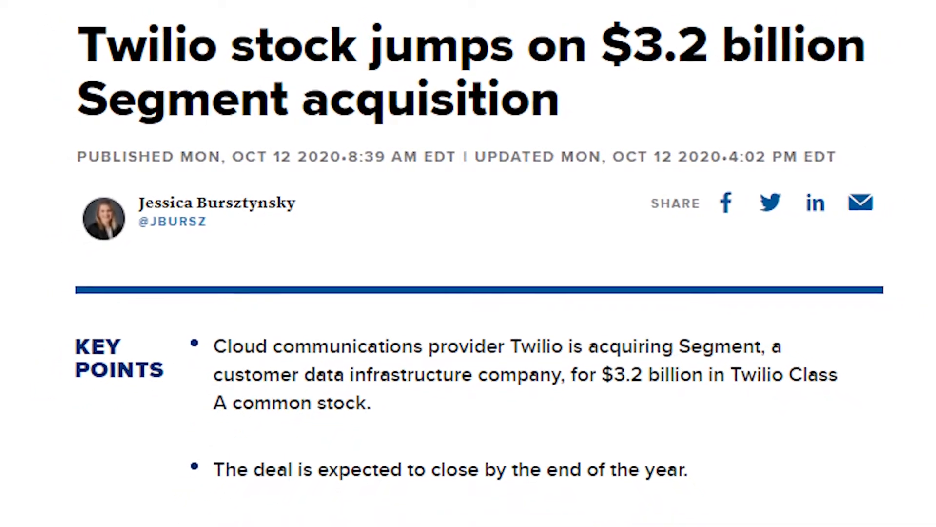